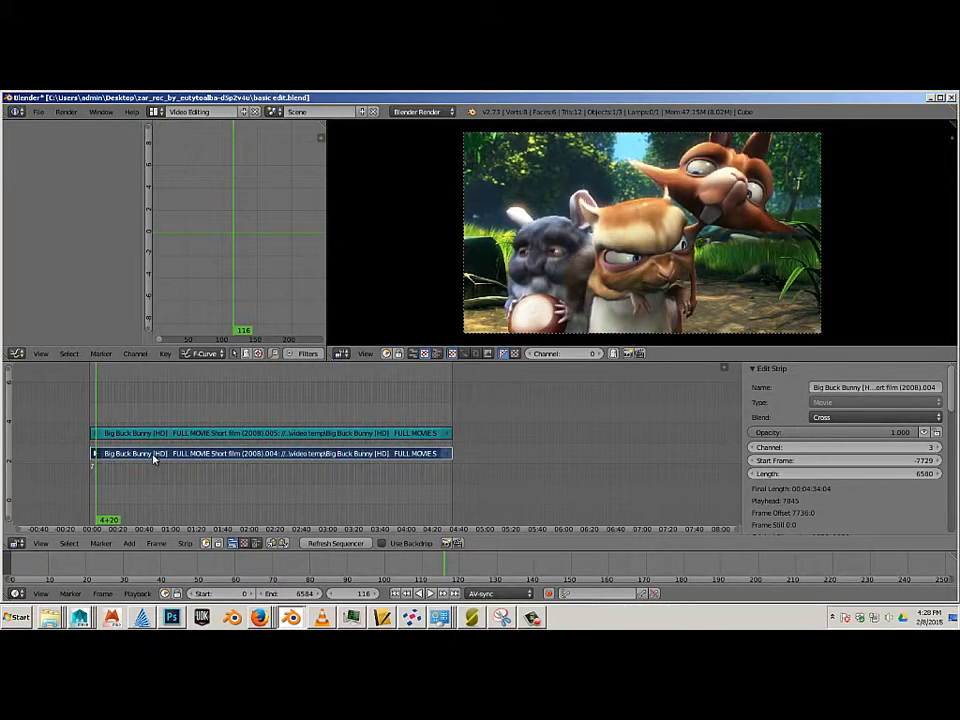
Add a black color strip in channel 1 beneath the two Big Buck Bunny strips
left_click(128, 543)
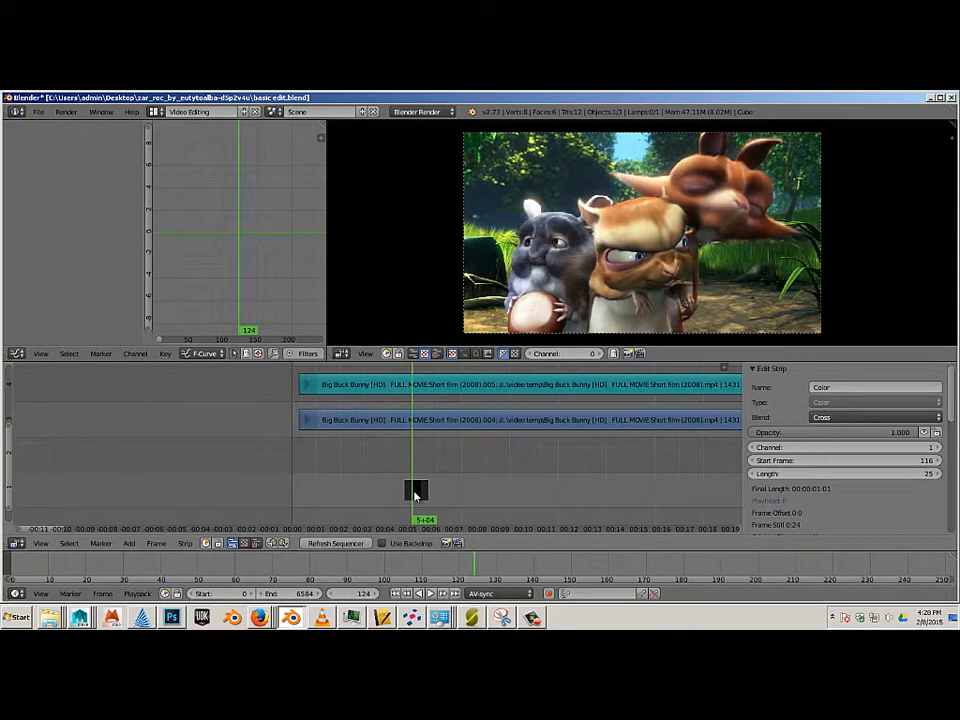
Move the black color strip to frame 0 and stretch it to about 118 frames
left_click_drag(411, 490, 440, 490)
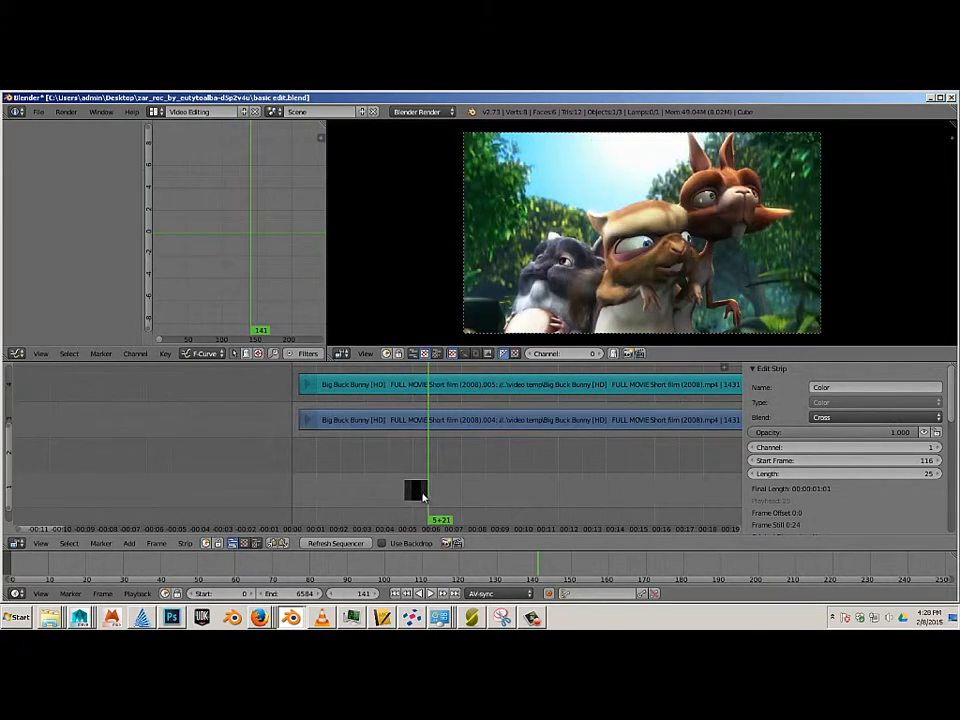
left_click_drag(418, 490, 407, 490)
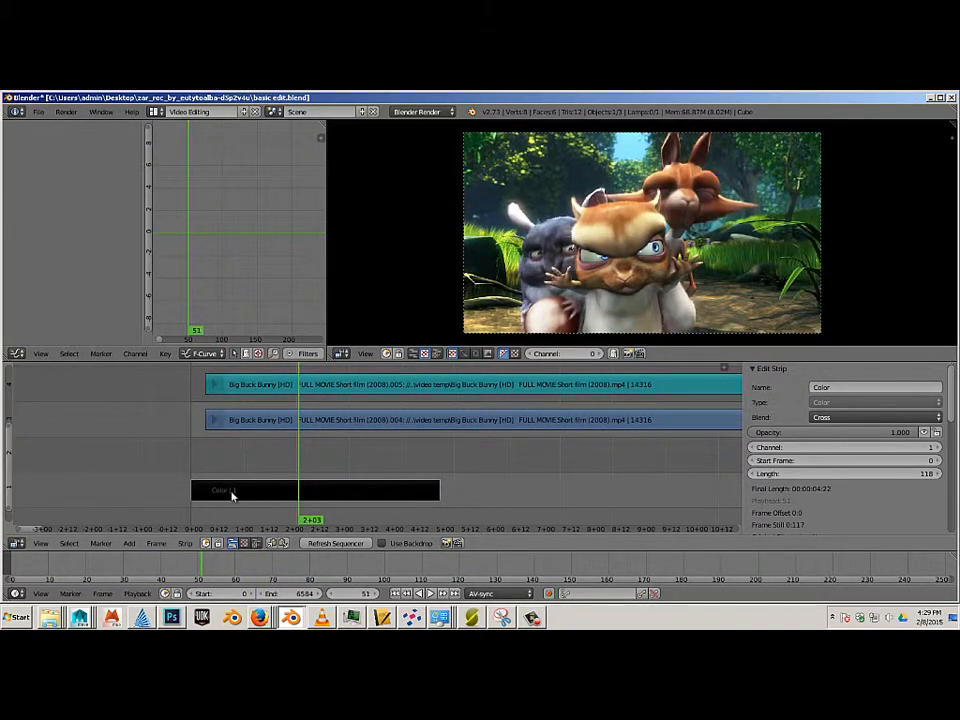
Select the lower Big Buck Bunny strip and browse the effect strip types toward Cross
left_click(230, 490)
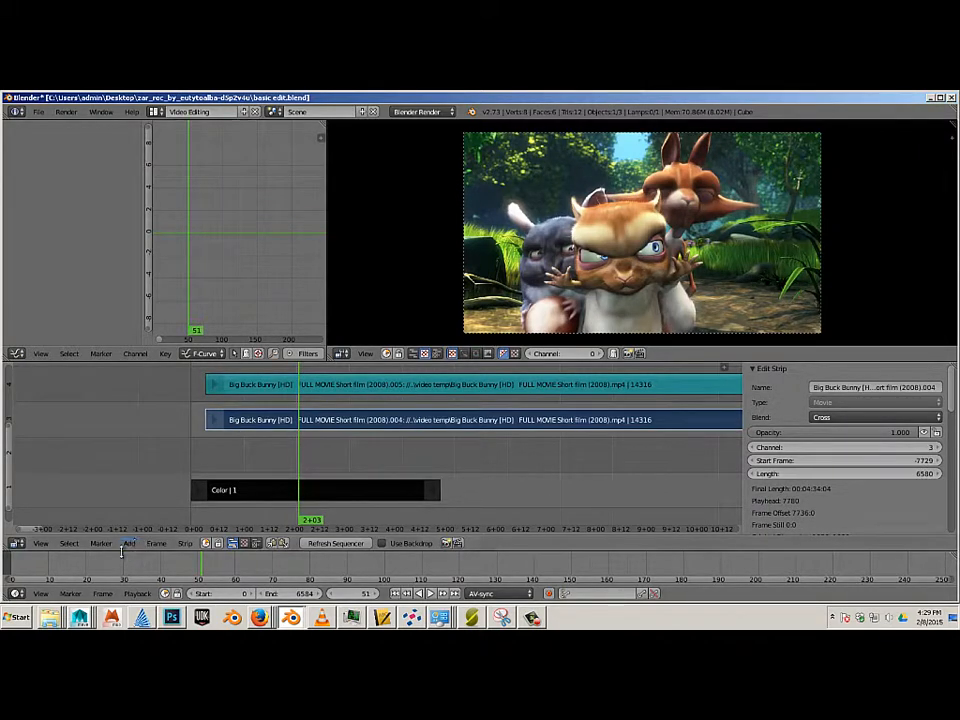
left_click(128, 543)
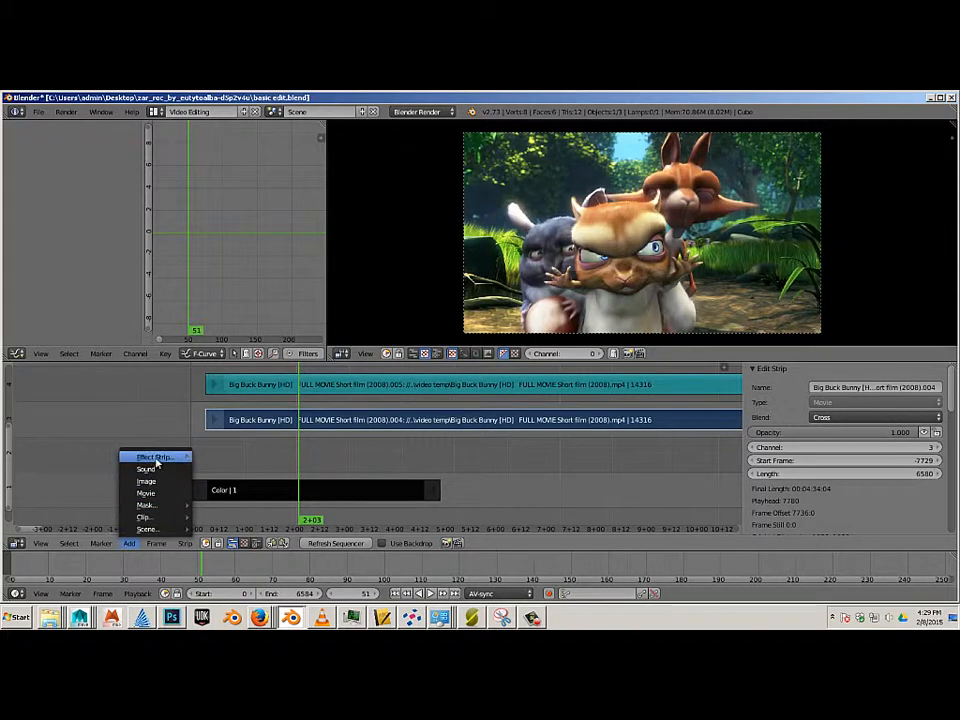
left_click(155, 456)
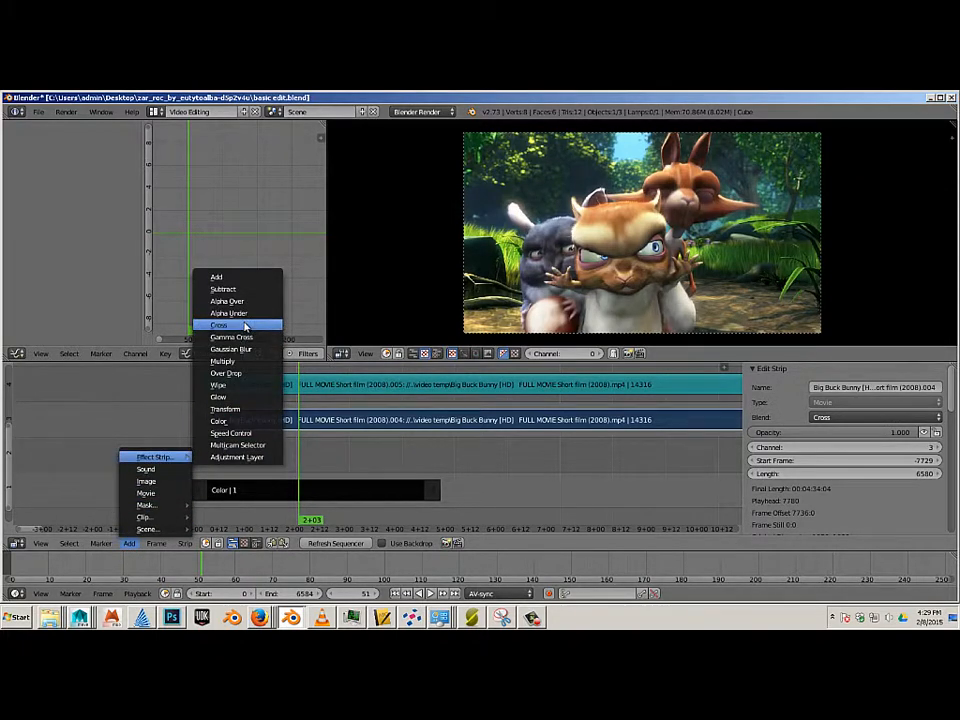